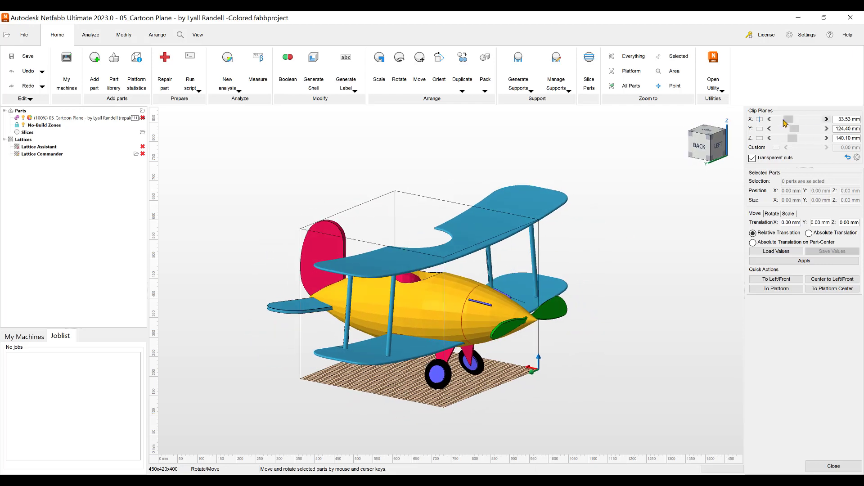
mouse_move(364, 263)
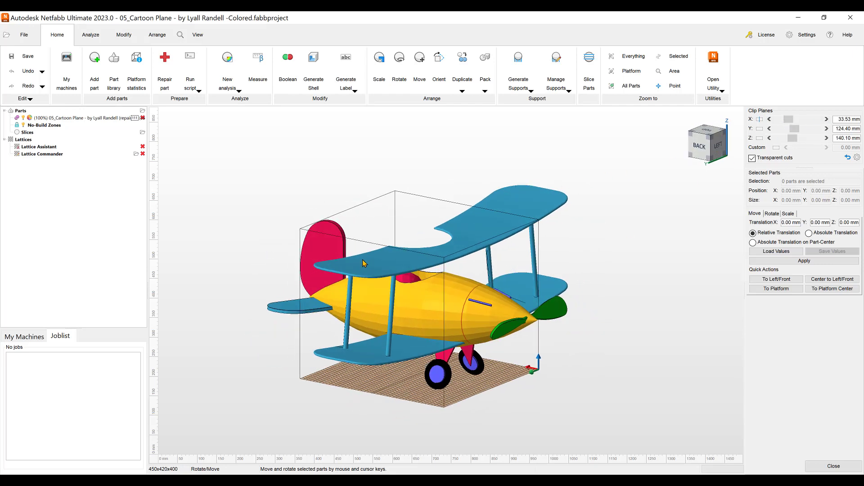
Orbit the cartoon airplane until it is viewed from the side
left_click_drag(363, 264, 419, 265)
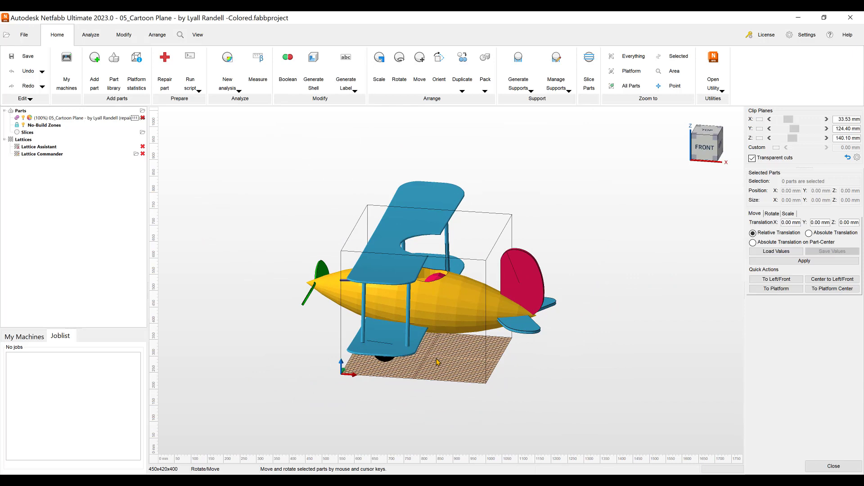
mouse_move(733, 135)
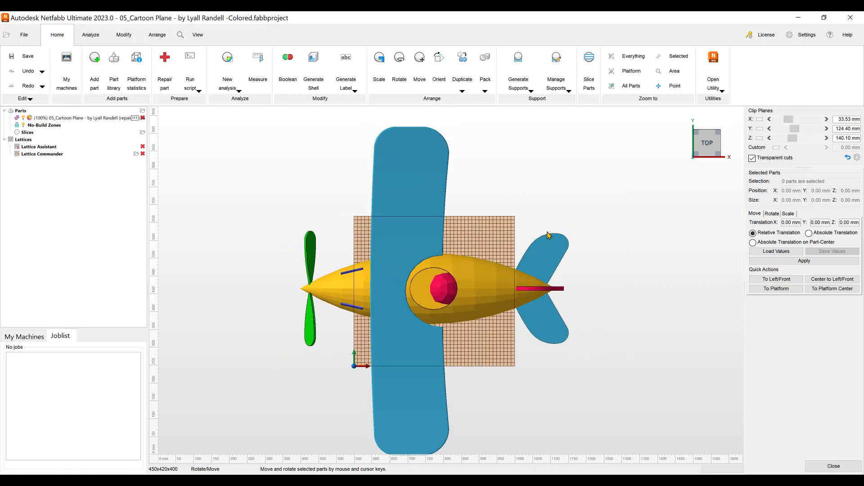
mouse_move(490, 249)
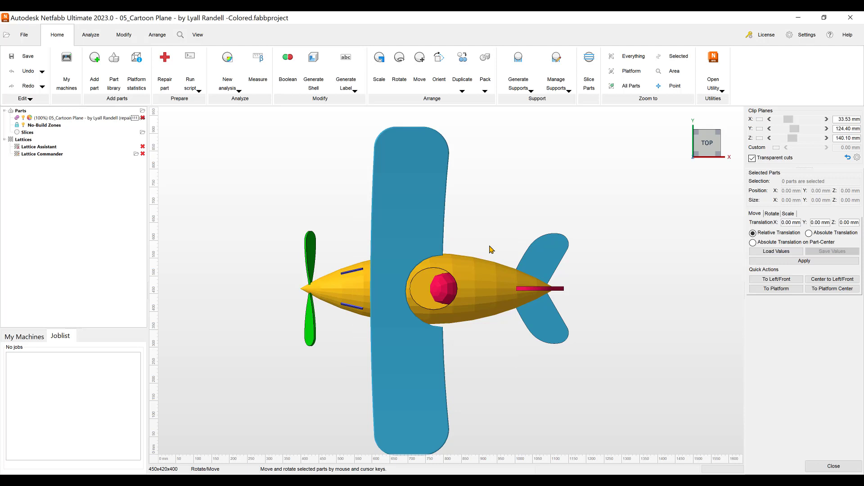
mouse_move(731, 126)
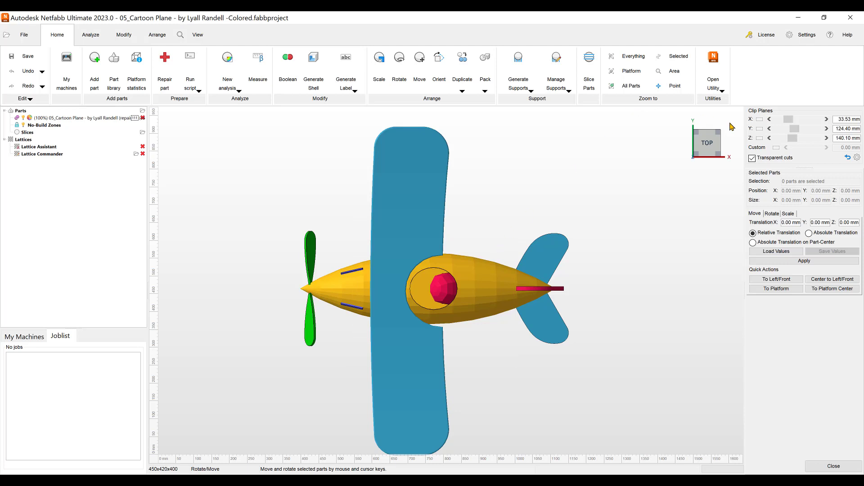
mouse_move(754, 144)
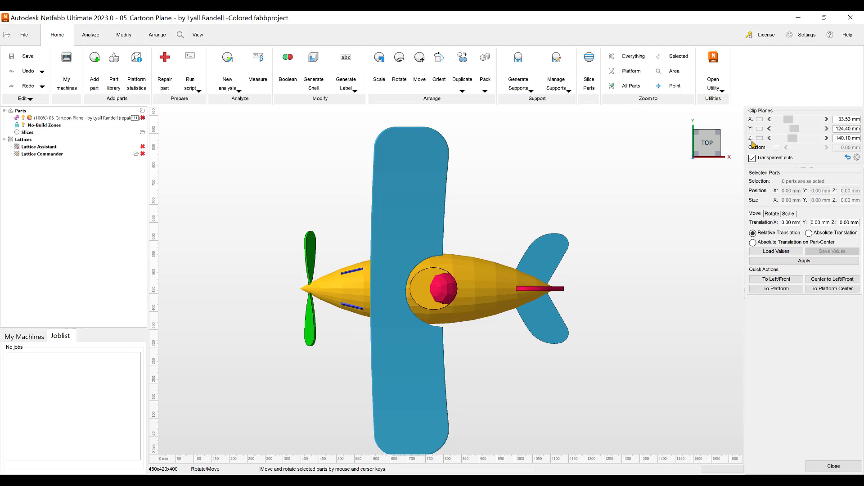
mouse_move(759, 126)
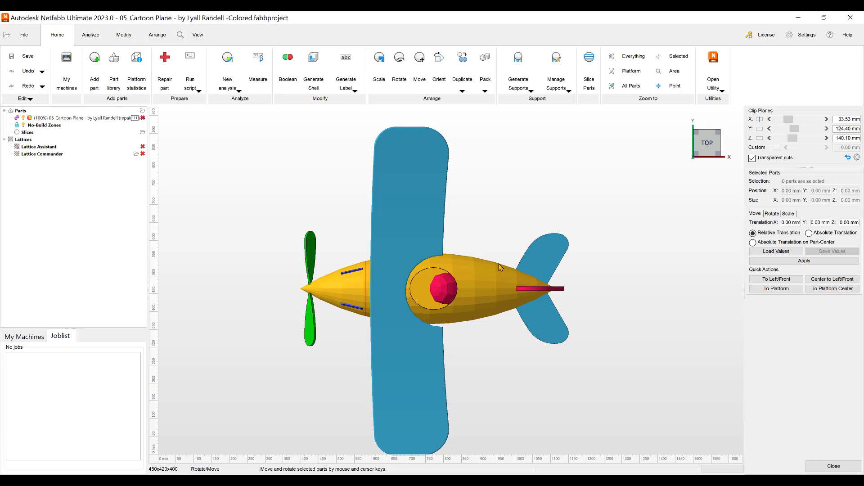
mouse_move(696, 122)
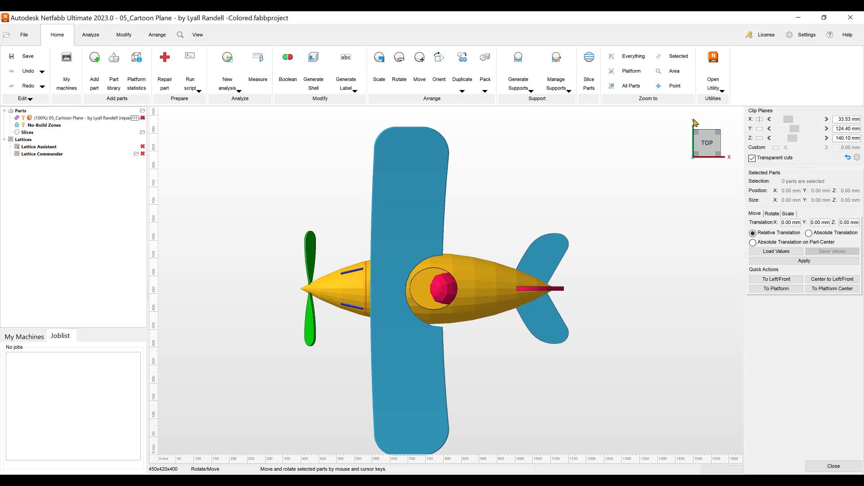
Move the X clip plane to 390 mm, just ahead of the tail
left_click_drag(782, 119, 805, 119)
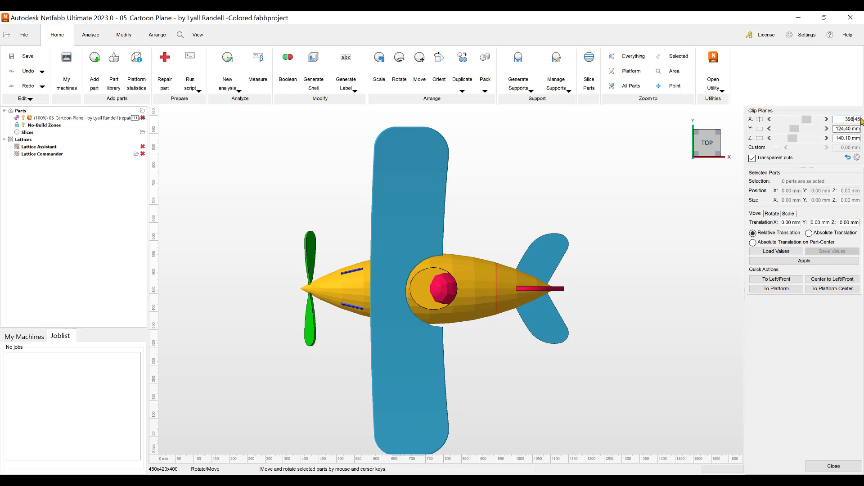
mouse_move(807, 208)
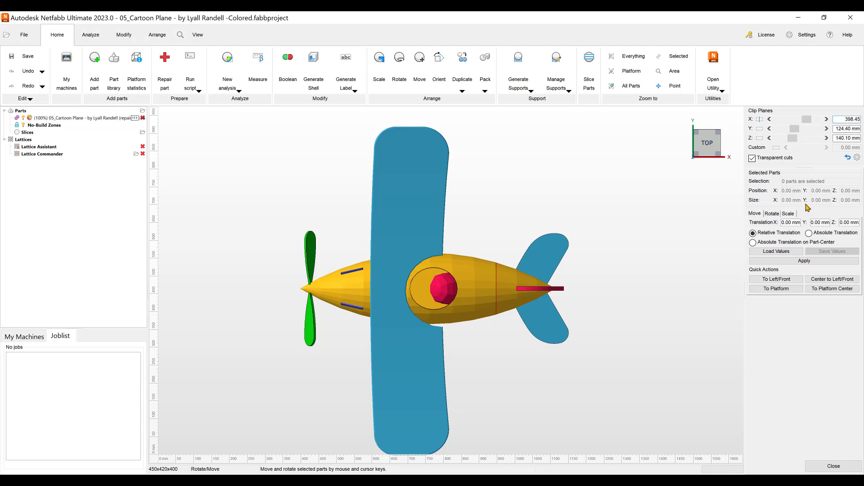
left_click(849, 119)
type("390")
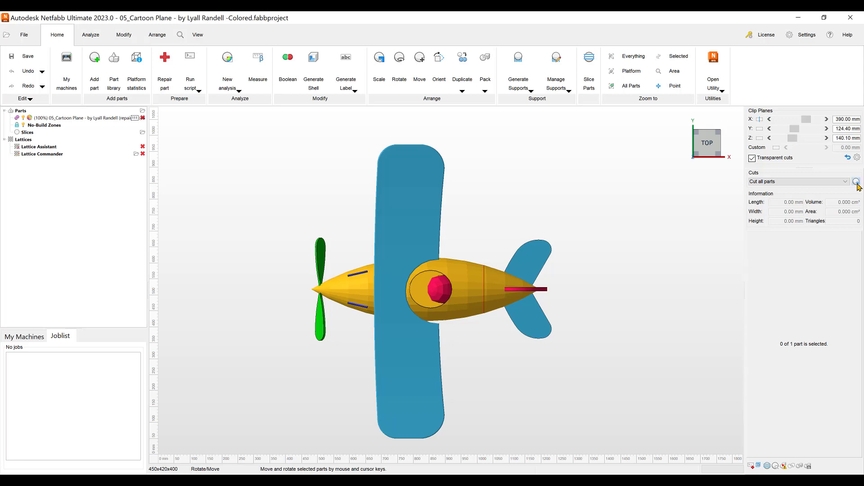
Start a plane cut at the clip position and locate the cutting commands under Modify > Cut
left_click(856, 182)
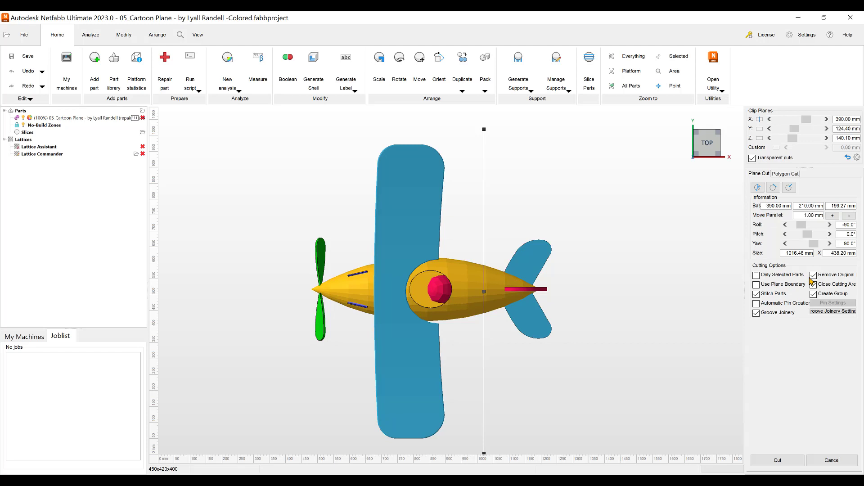
left_click(124, 35)
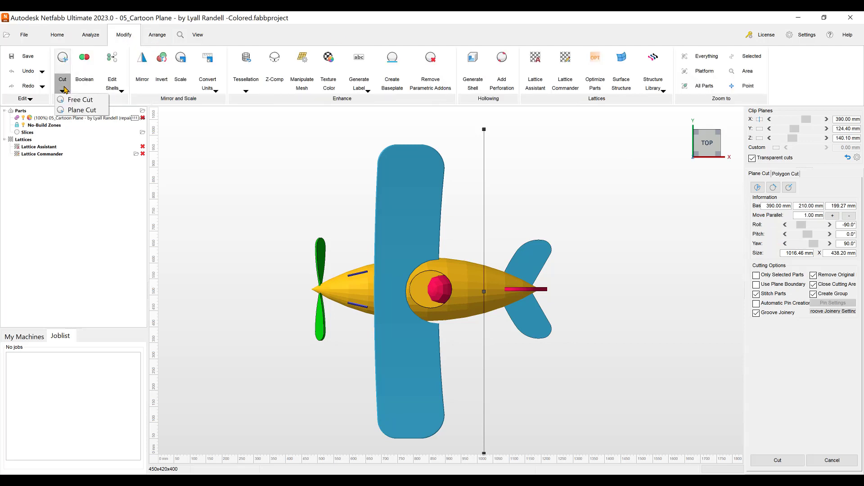
mouse_move(83, 110)
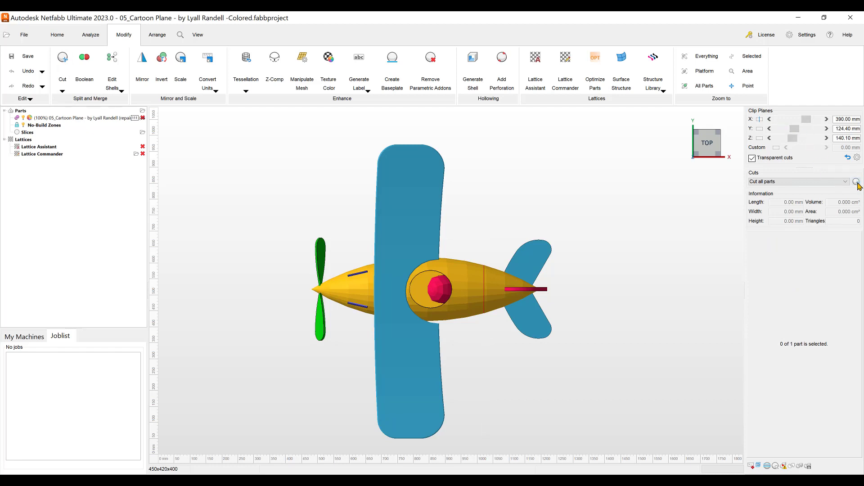
left_click(856, 181)
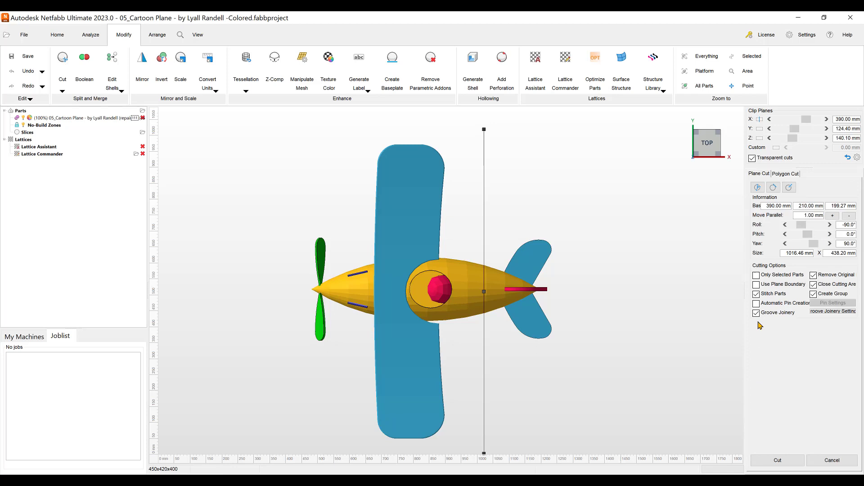
Turn off Groove Joinery and review the Remove Original and Create Group options
left_click(756, 313)
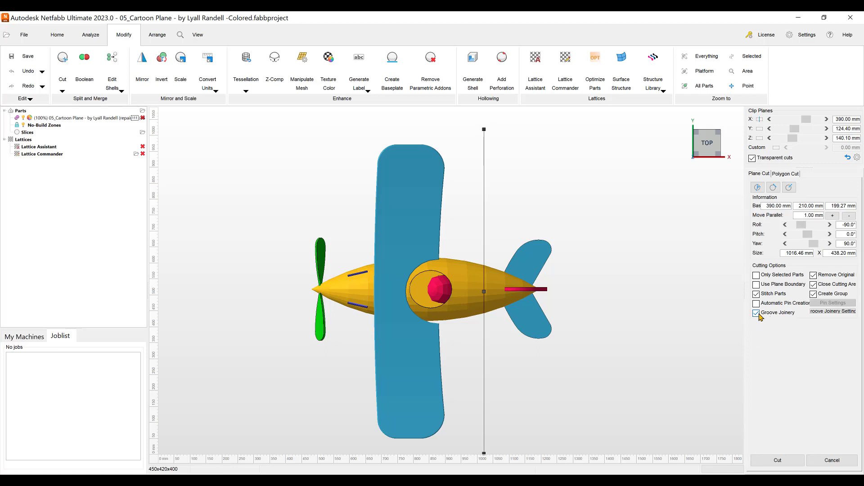
left_click(756, 312)
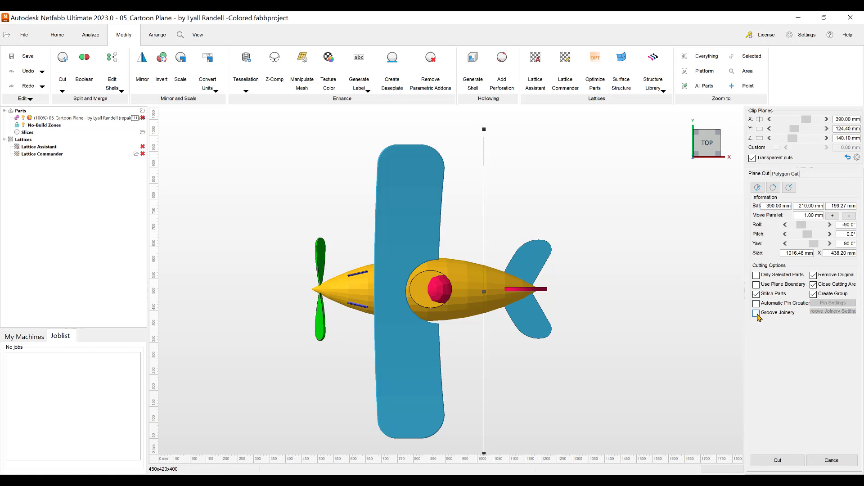
left_click(757, 294)
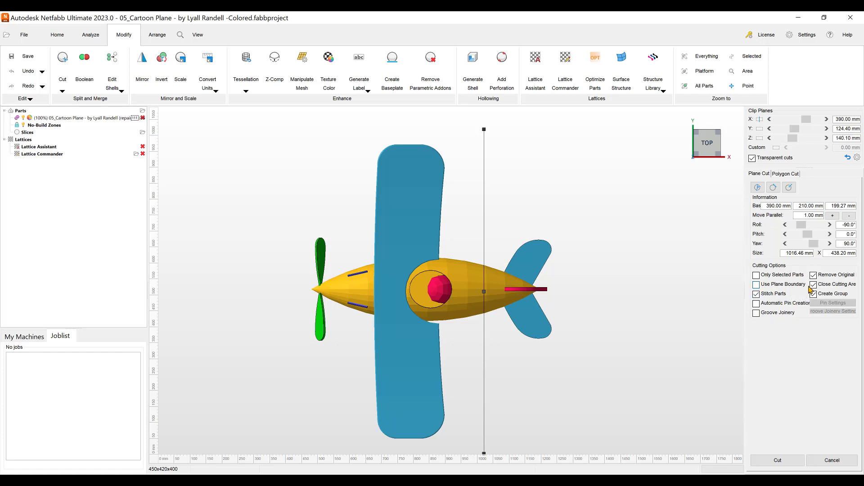
left_click(812, 276)
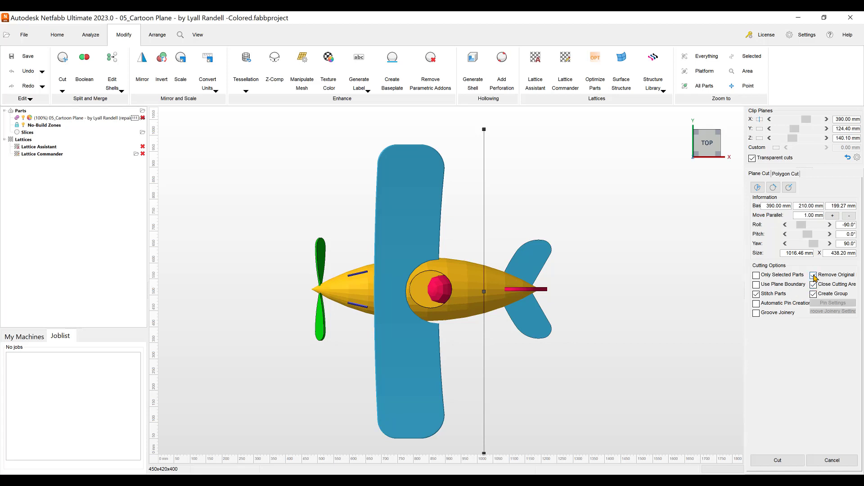
left_click(813, 284)
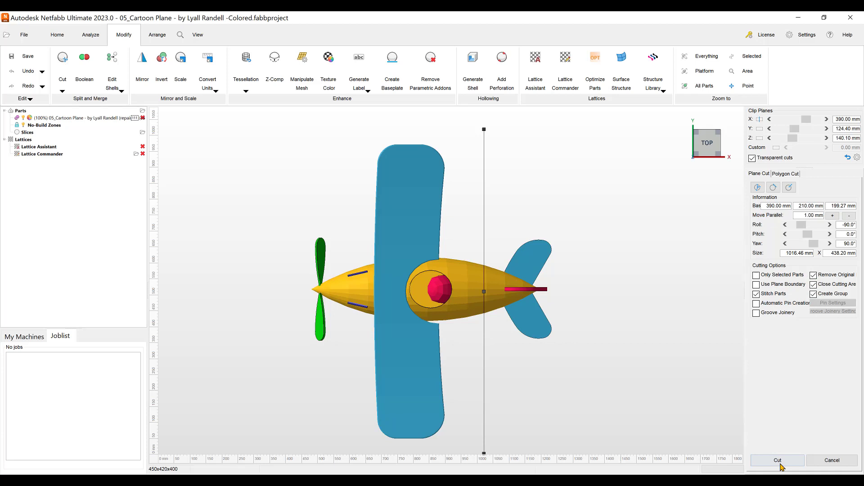
Cut the fuselage at X 390 mm and select the separated tail piece
left_click(777, 460)
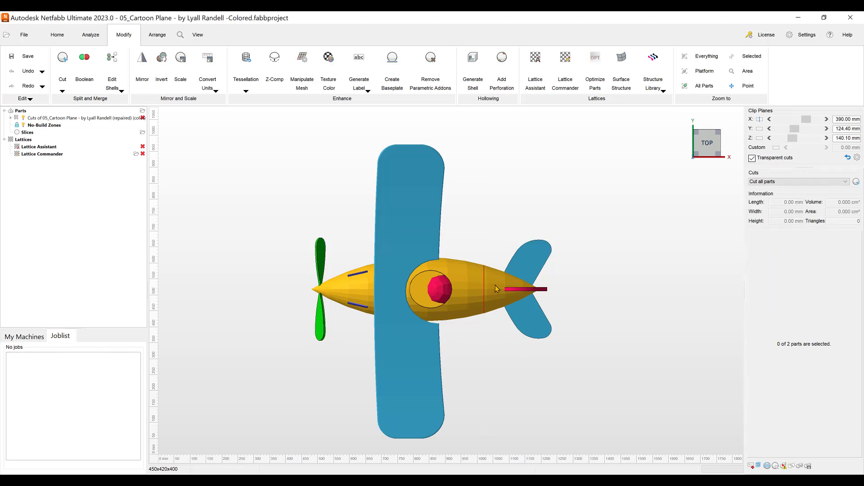
left_click(518, 289)
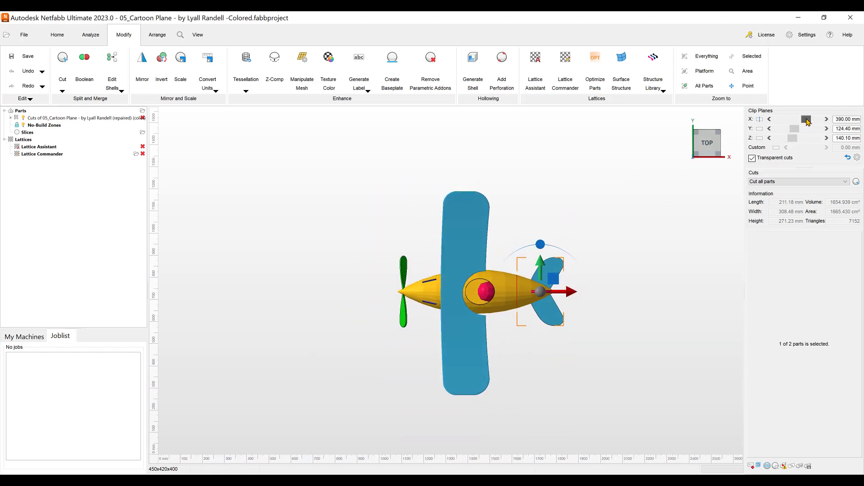
Move the X clip plane to 33.53 mm at the nose and enable Automatic Pin Creation
left_click_drag(805, 119, 789, 119)
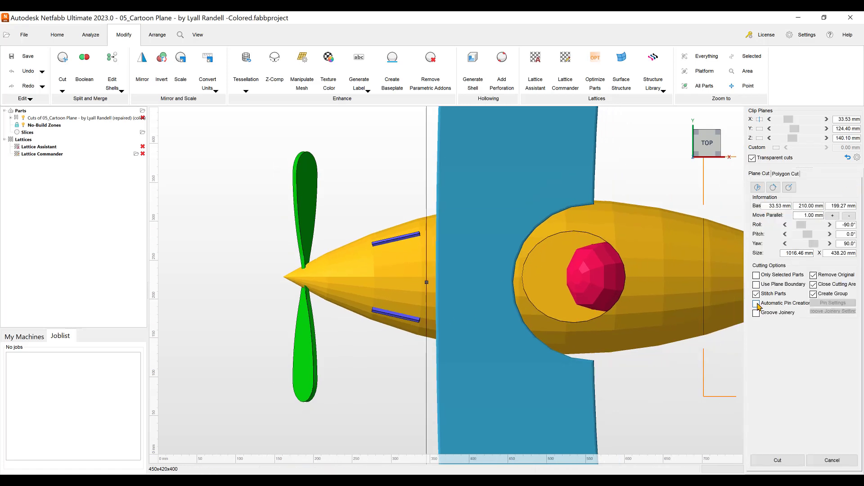
left_click(755, 304)
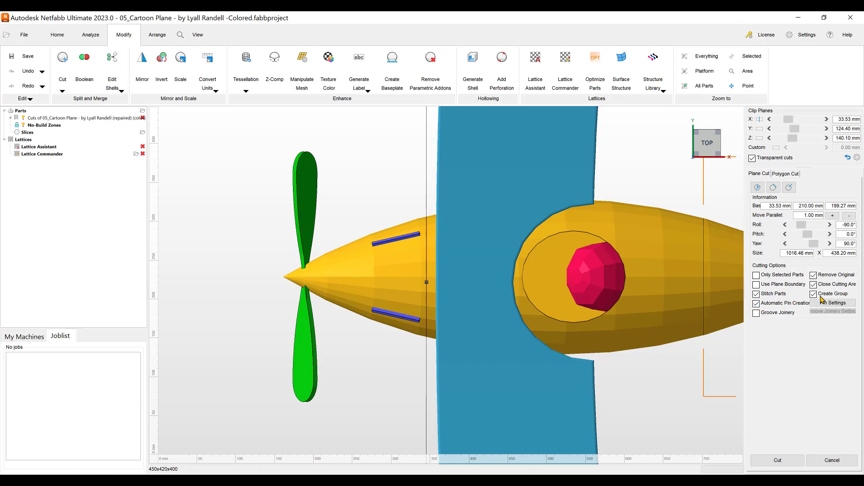
In Pin Settings, choose Cylinder pins without both-side holes and apply them to the nose cut
left_click(838, 302)
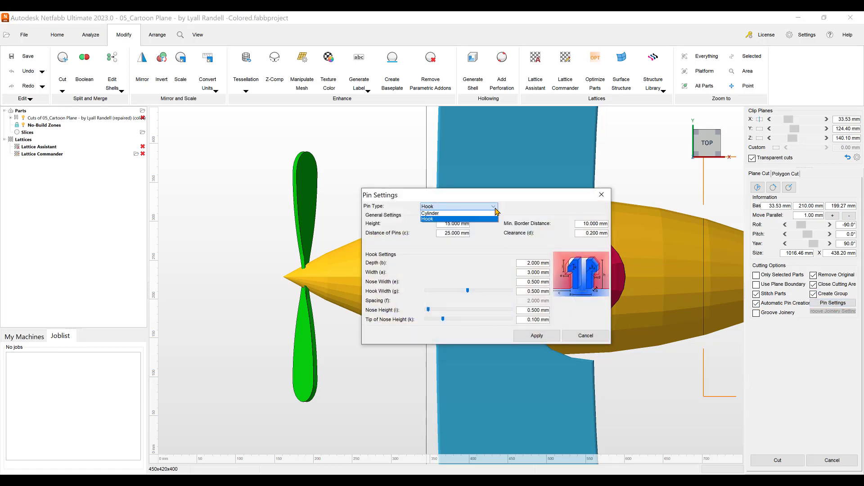
mouse_move(457, 213)
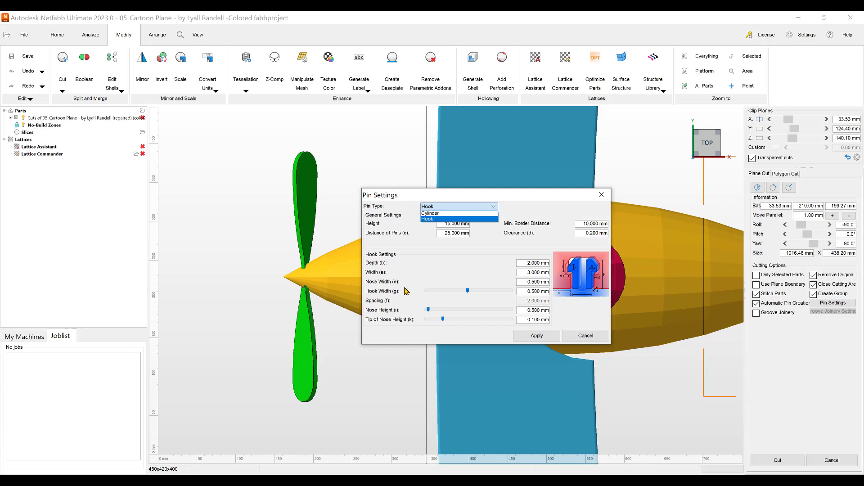
left_click(429, 218)
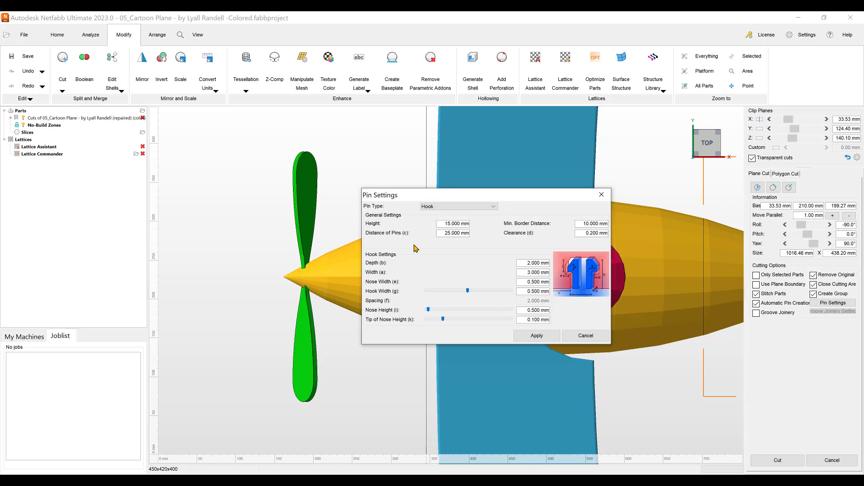
left_click(457, 206)
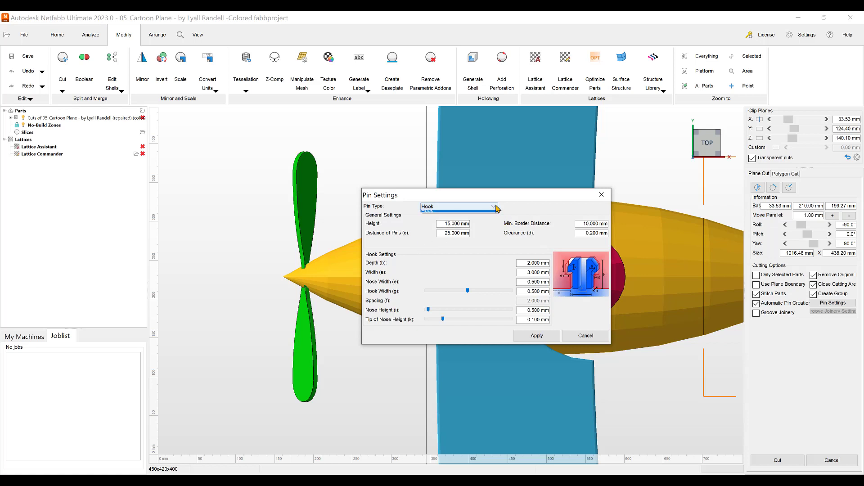
left_click(457, 206)
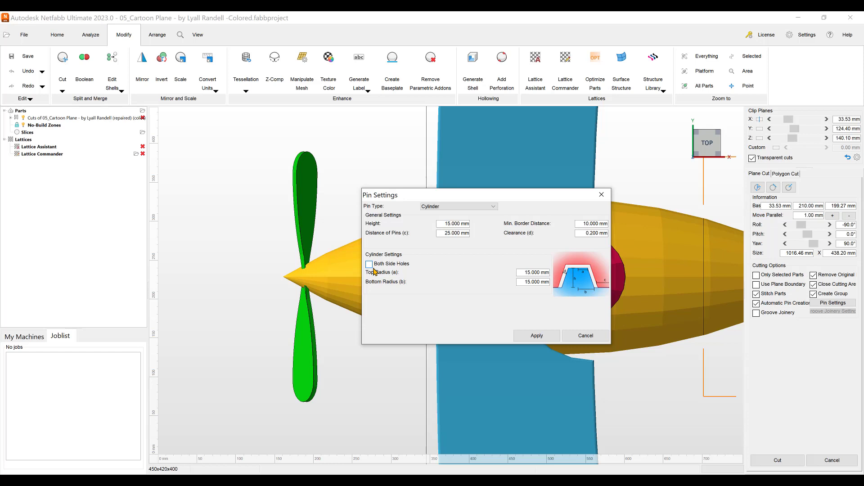
left_click(369, 264)
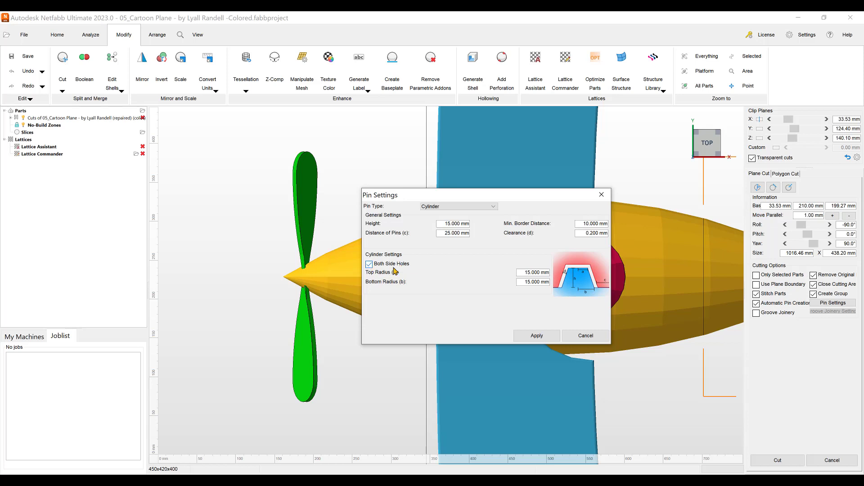
left_click(369, 264)
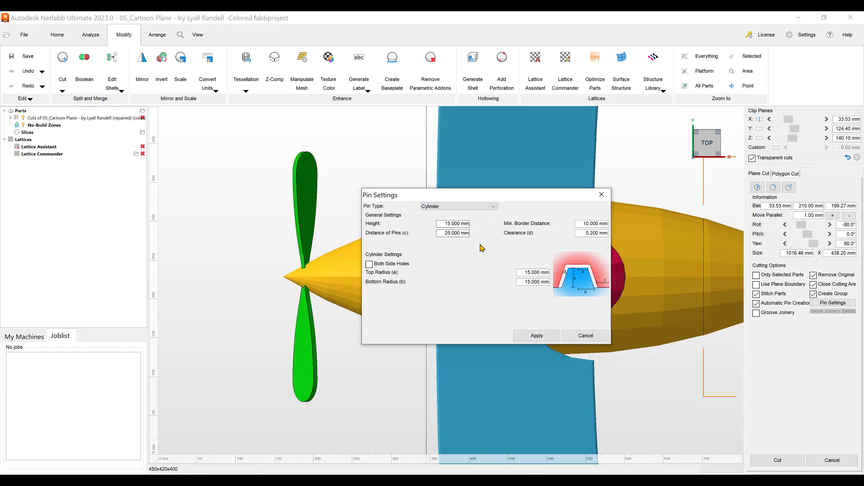
left_click(535, 336)
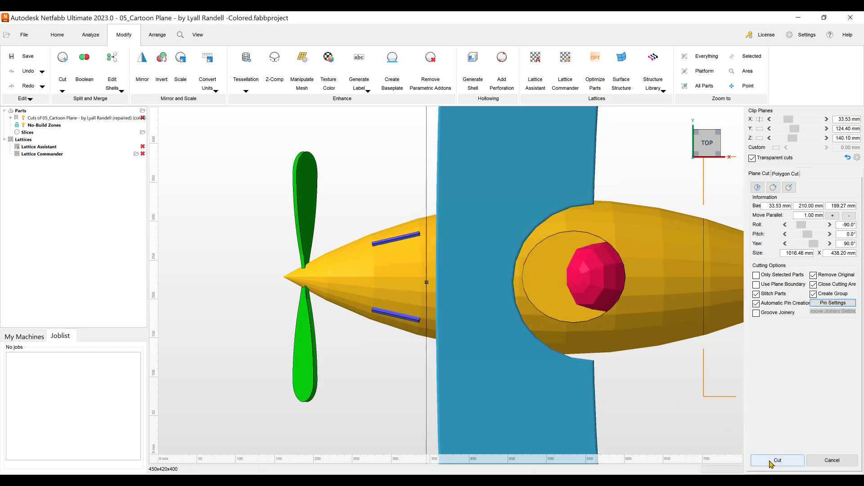
Cut the nose off at X 33.53 mm with cylinder pins, then undo the cut
left_click(777, 460)
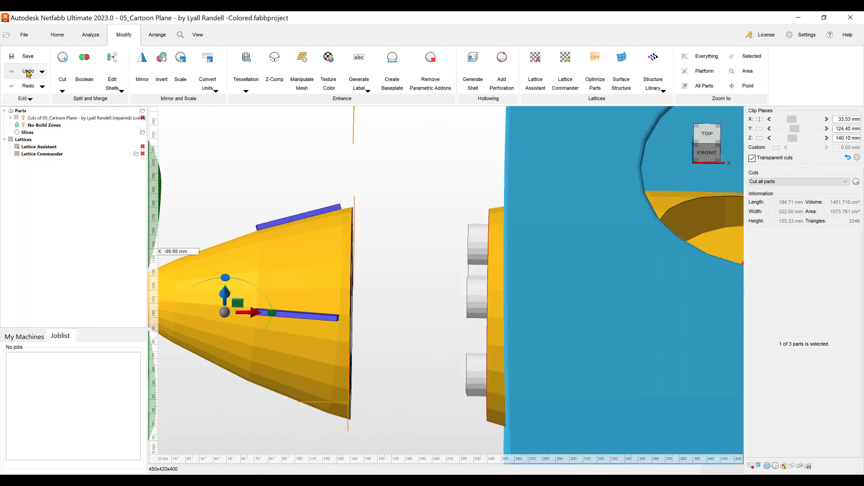
left_click(28, 70)
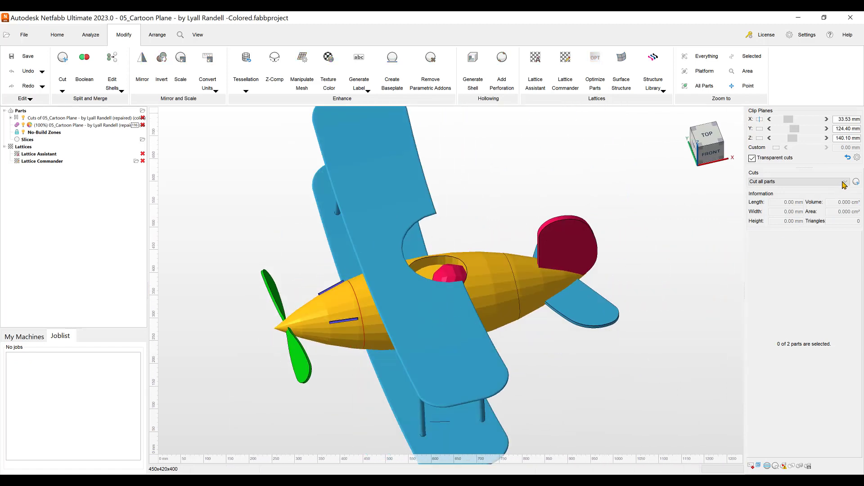
Reopen the nose plane cut, switch the pin type to Hook and apply
left_click(855, 181)
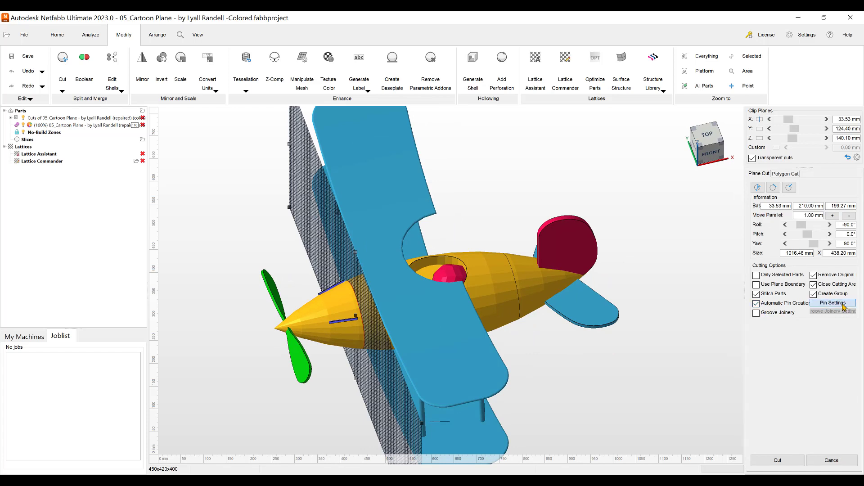
left_click(832, 302)
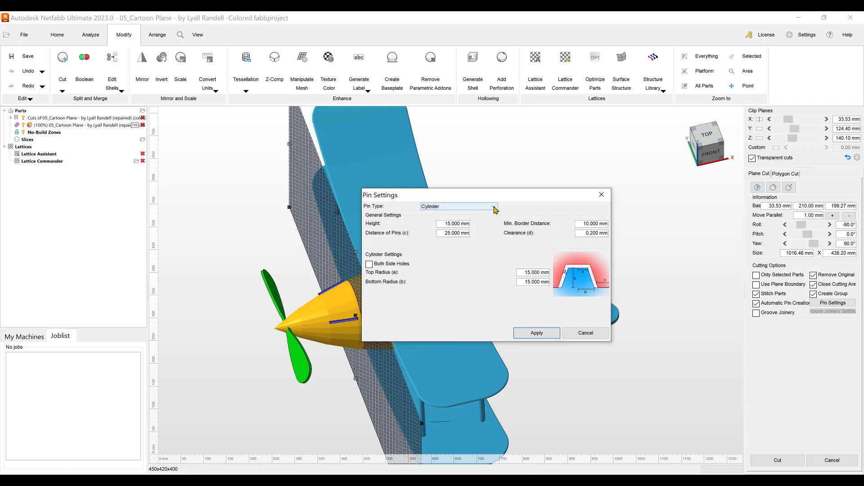
left_click(457, 206)
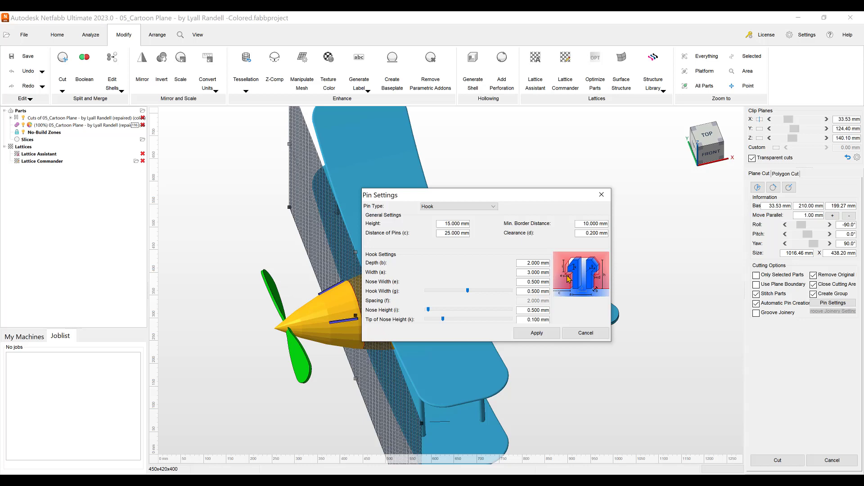
mouse_move(581, 279)
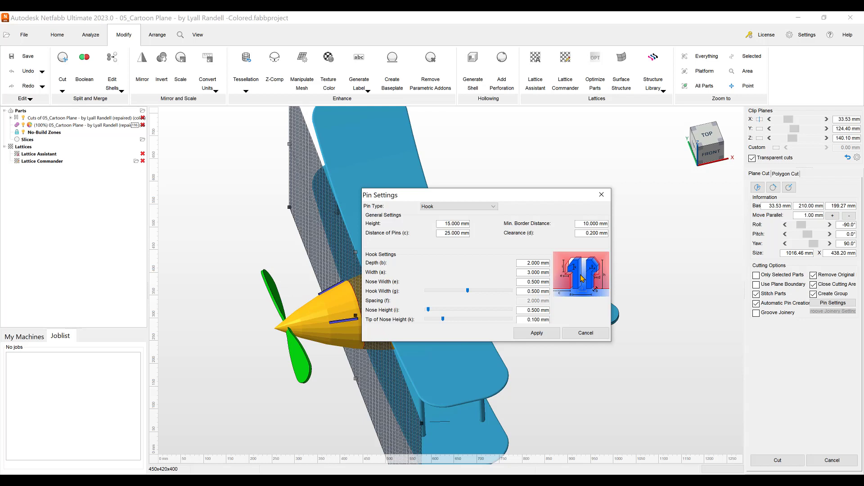
mouse_move(575, 277)
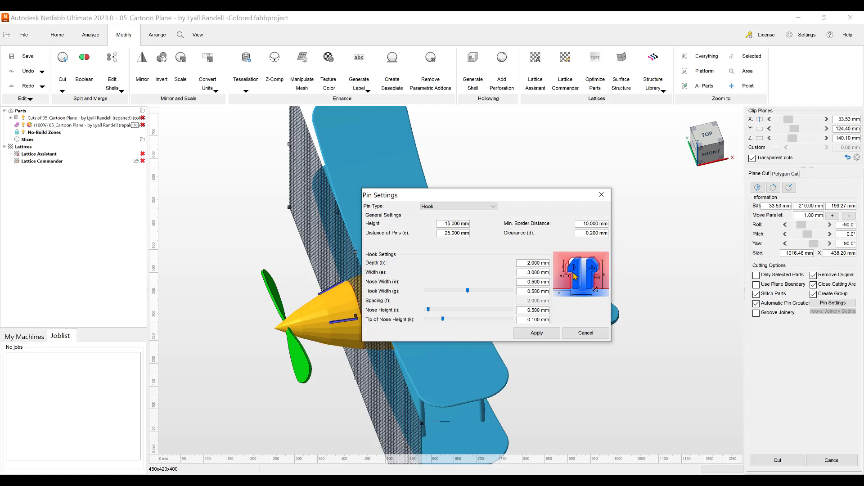
mouse_move(574, 289)
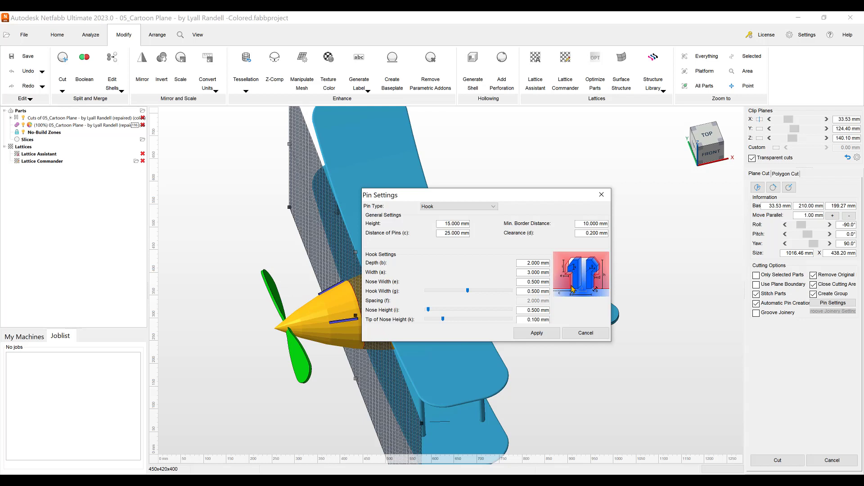
left_click(536, 333)
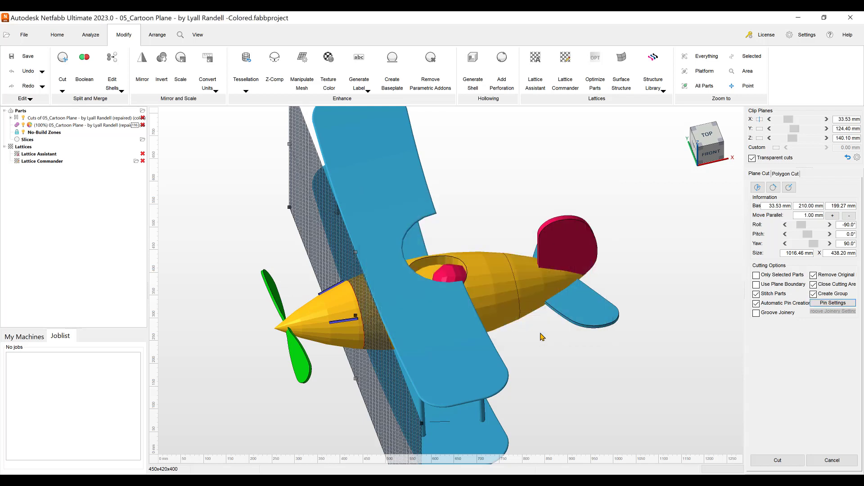
Cut the nose off at X 33.53 mm with hook clips on the cut face
left_click(777, 460)
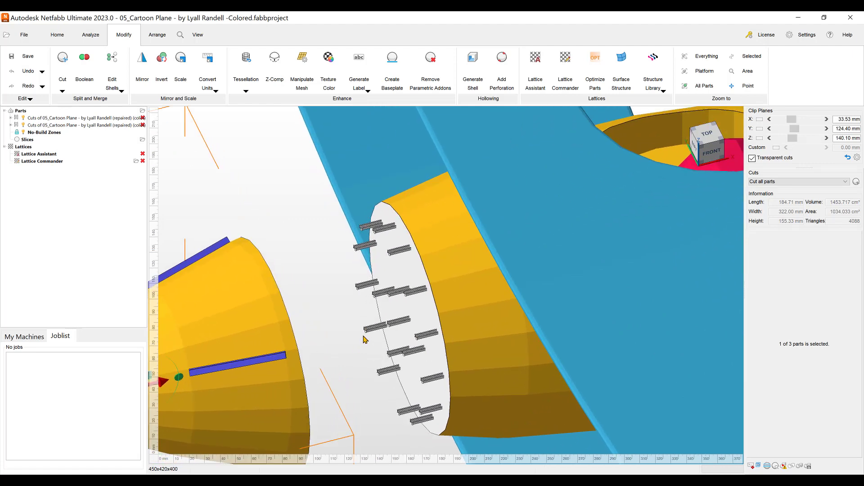
mouse_move(402, 261)
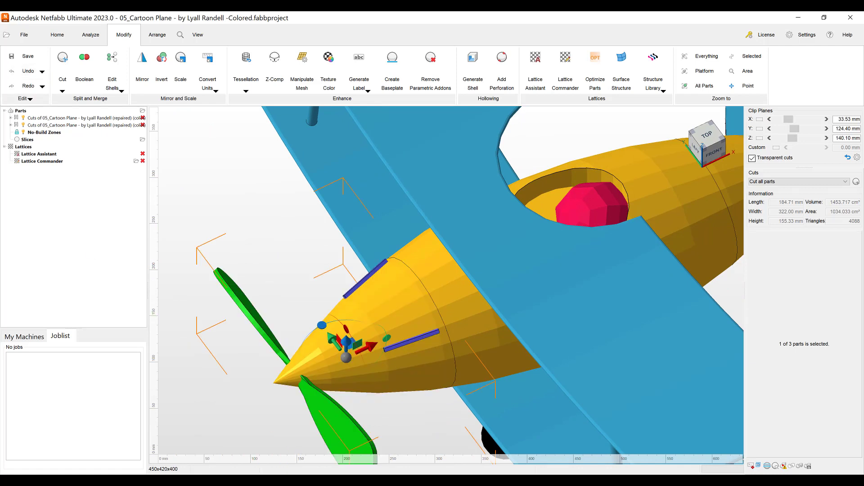
mouse_move(26, 71)
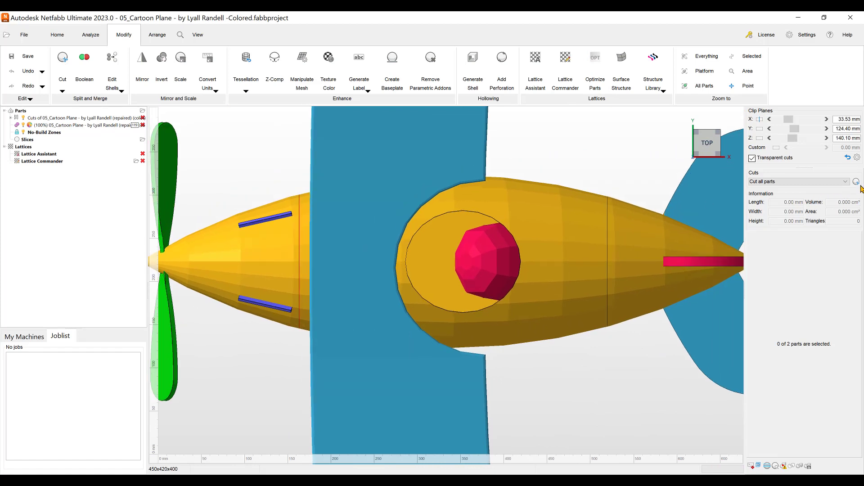
Enable Groove Joinery with a 0.2 mm gap for the nose cut and disable automatic pins
left_click(856, 180)
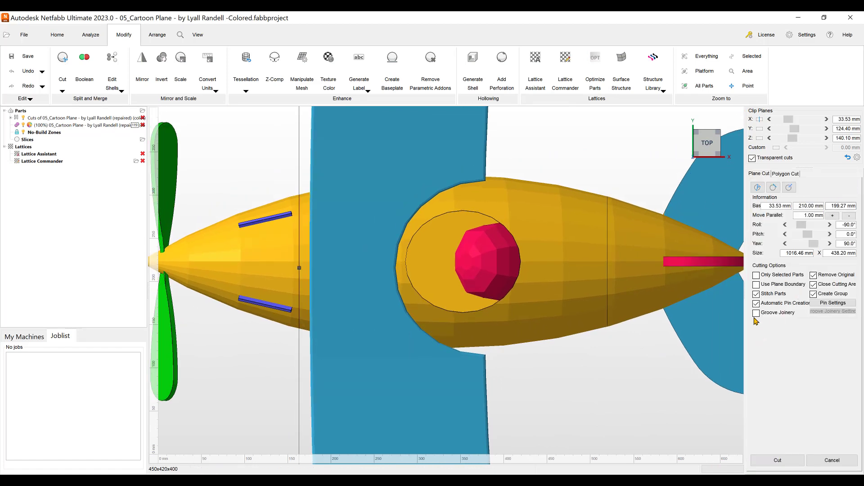
left_click(756, 312)
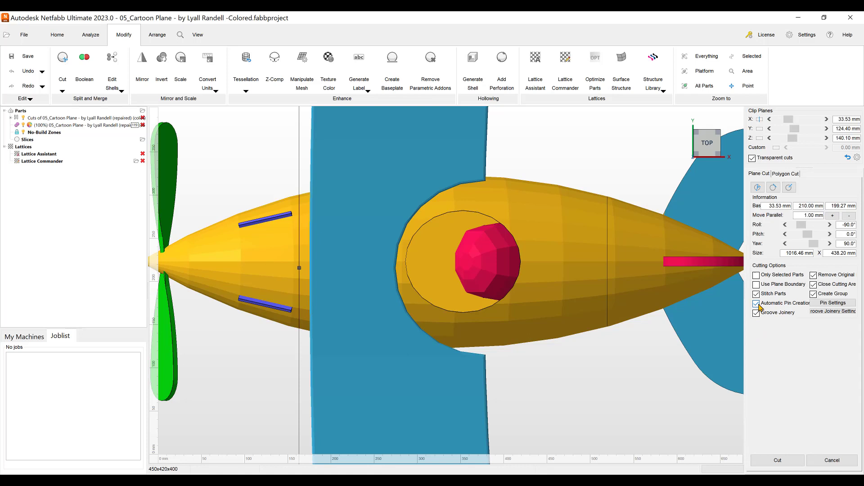
left_click(755, 304)
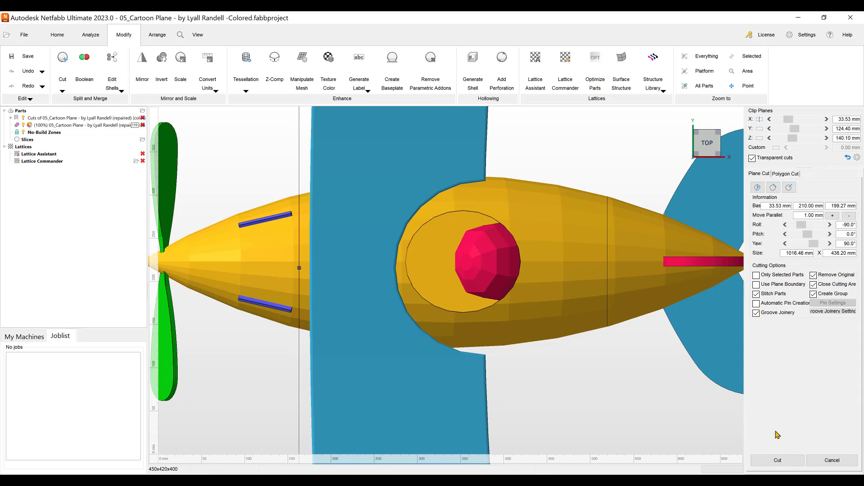
mouse_move(827, 345)
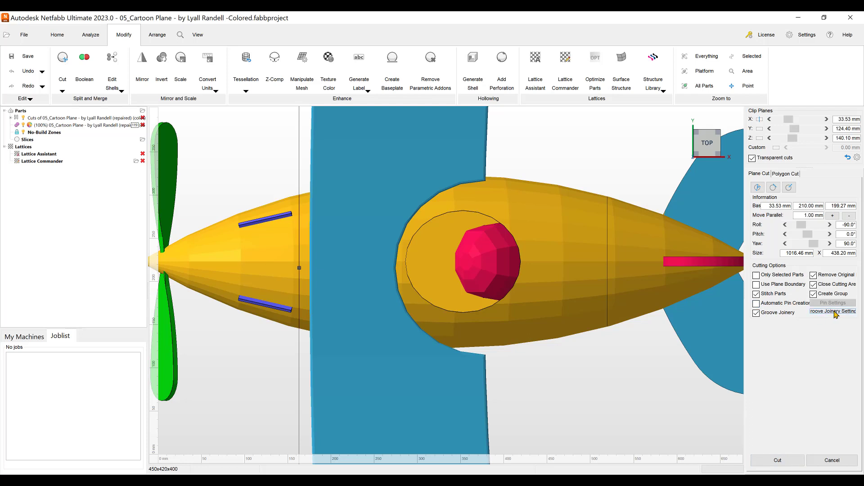
left_click(832, 311)
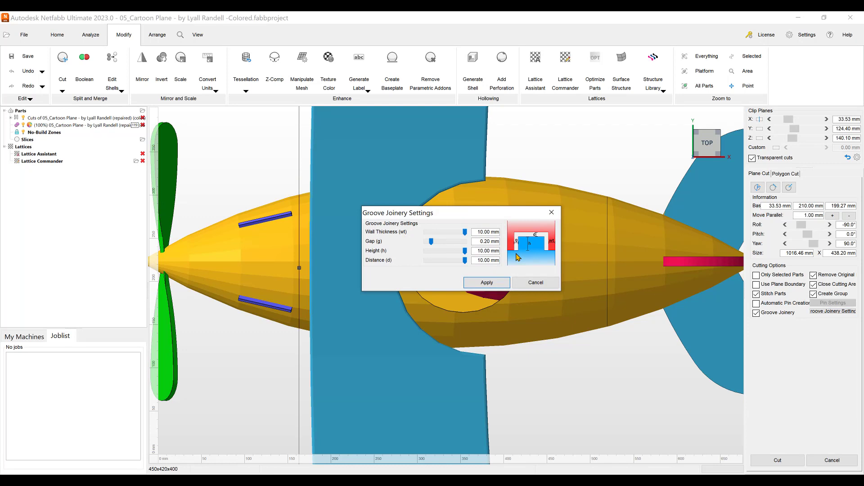
mouse_move(527, 244)
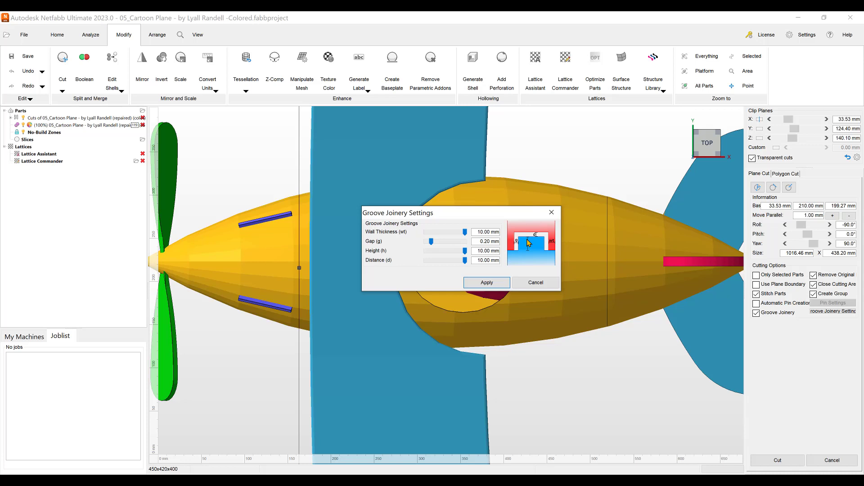
mouse_move(521, 255)
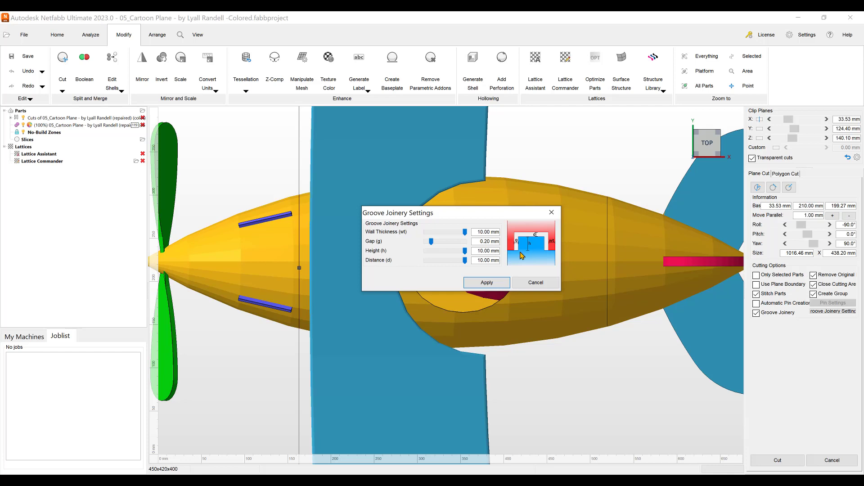
mouse_move(548, 236)
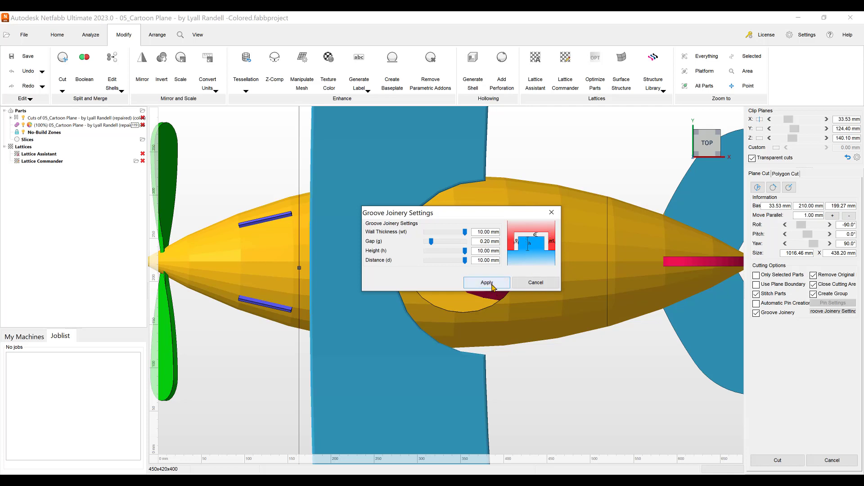
left_click(485, 282)
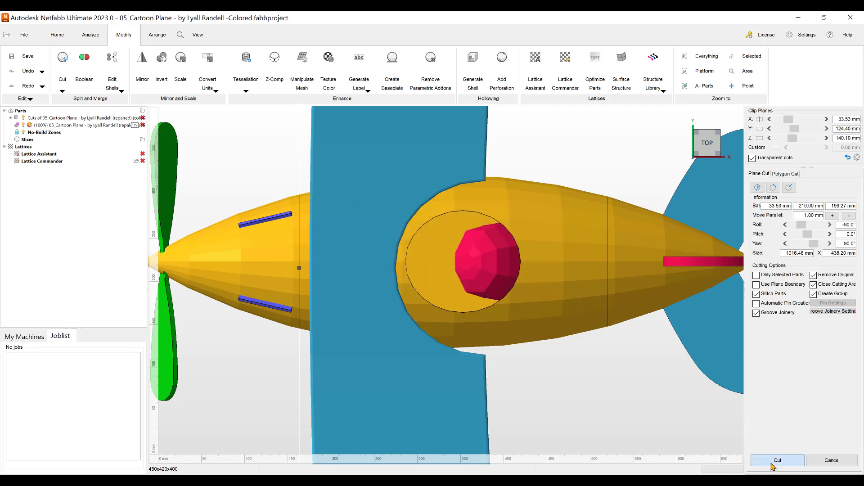
Cut the nose off at X 33.53 mm with groove joinery and select the nose piece
left_click(777, 460)
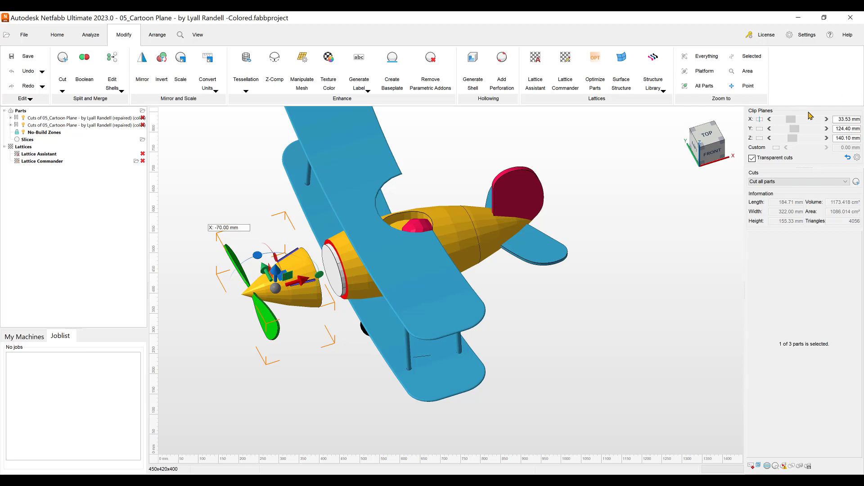
mouse_move(699, 215)
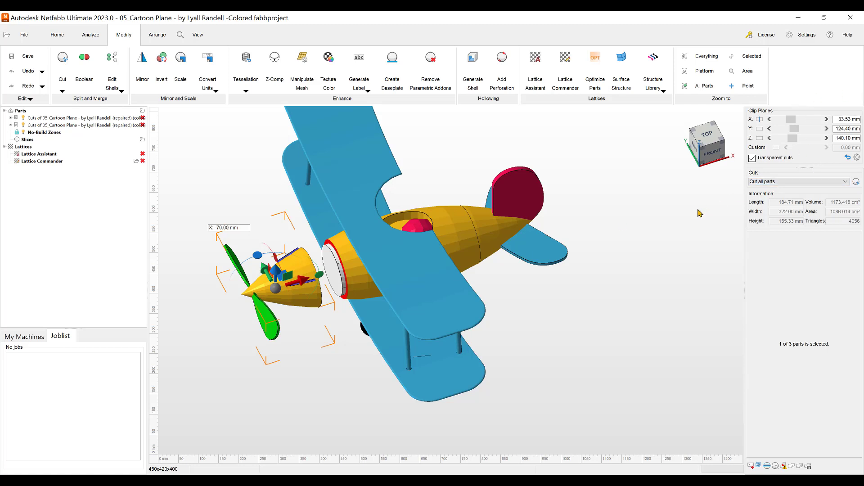